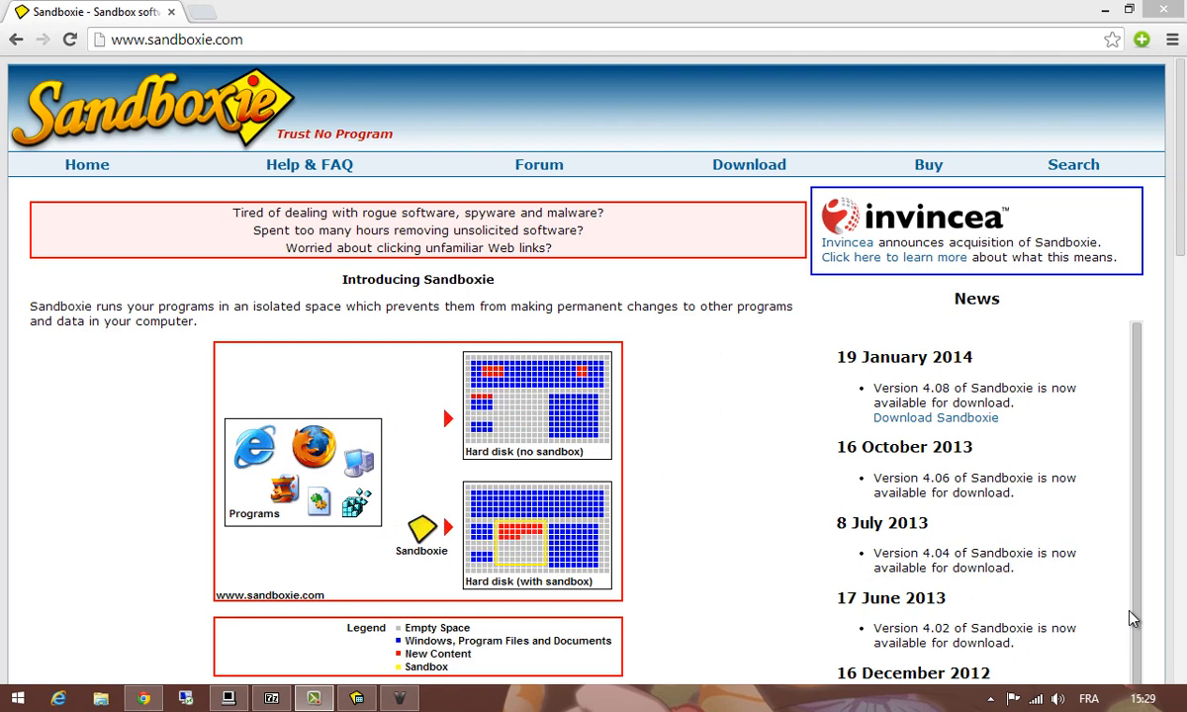
Step: Move the U2bviews window to the upper right and bring up Sandboxie Control
{"action": "key", "text": "ctrl+plus"}
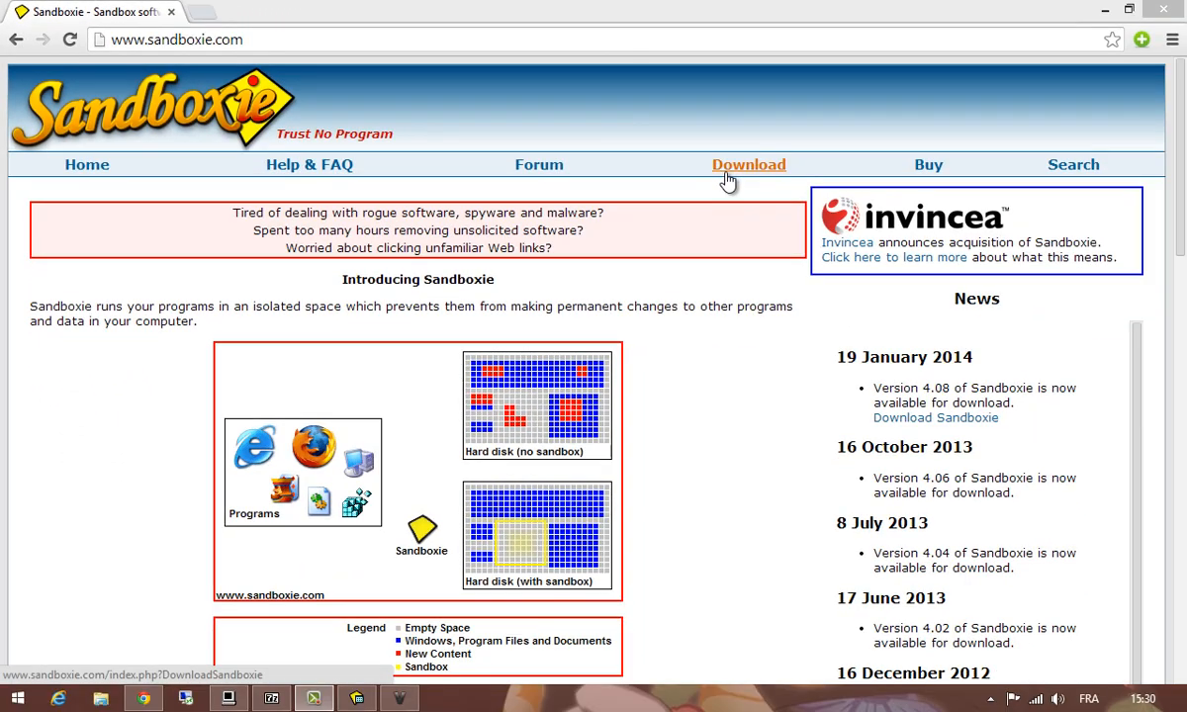
{"action": "left_click", "coordinate": [748, 164]}
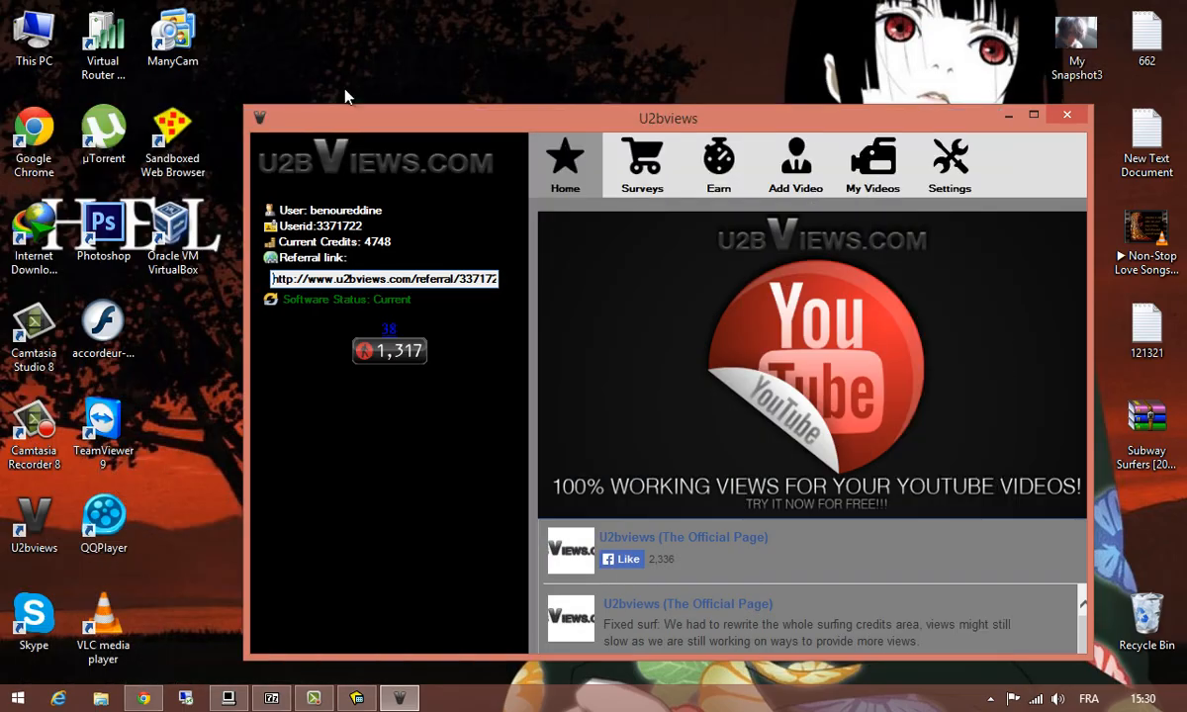
{"action": "left_click_drag", "start_coordinate": [667, 118], "coordinate": [801, 68]}
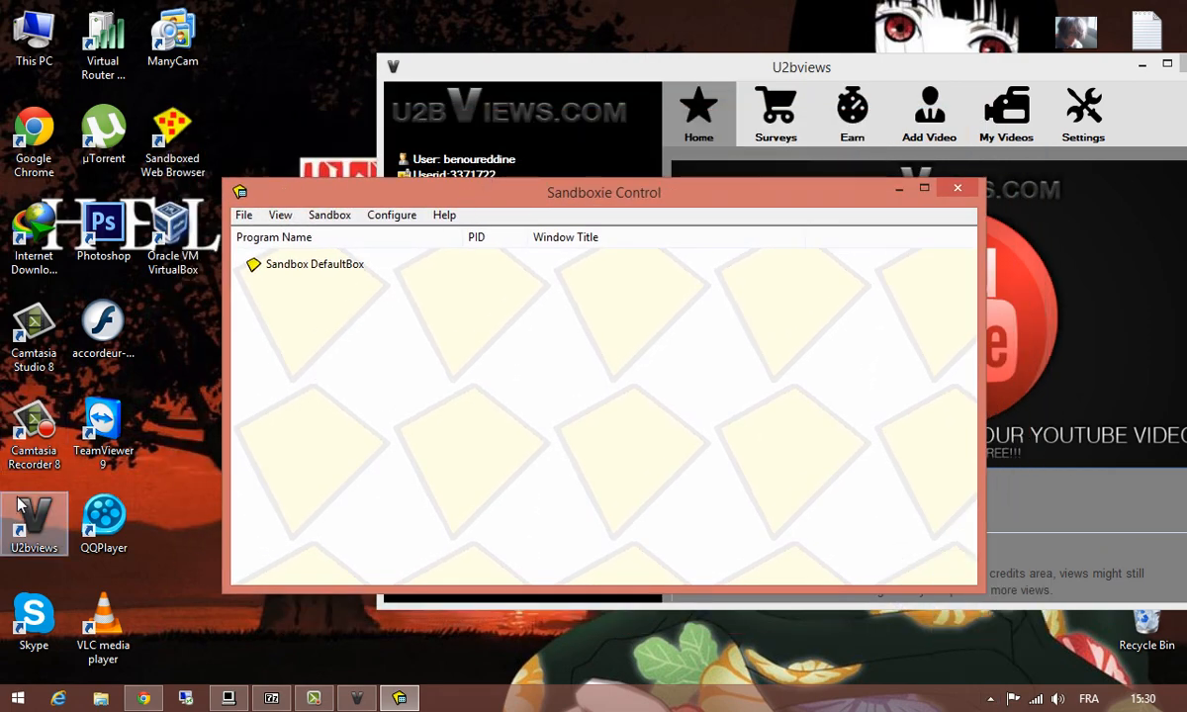
{"action": "mouse_move", "coordinate": [57, 515]}
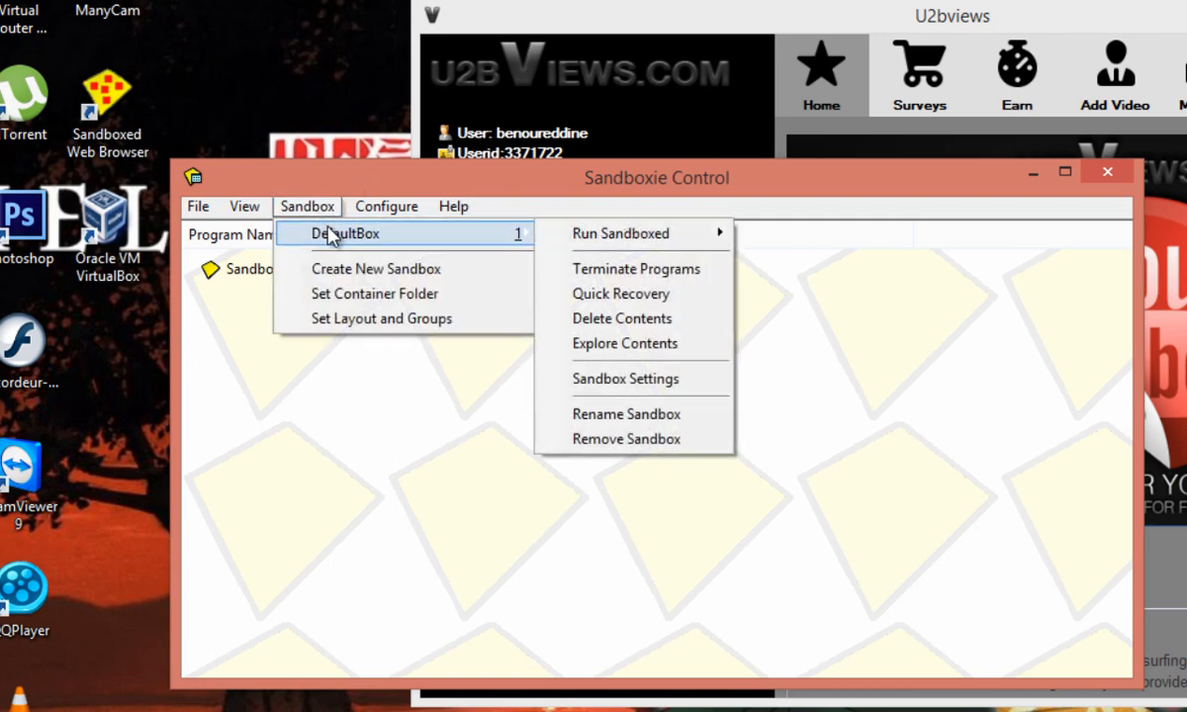
{"action": "mouse_move", "coordinate": [441, 241]}
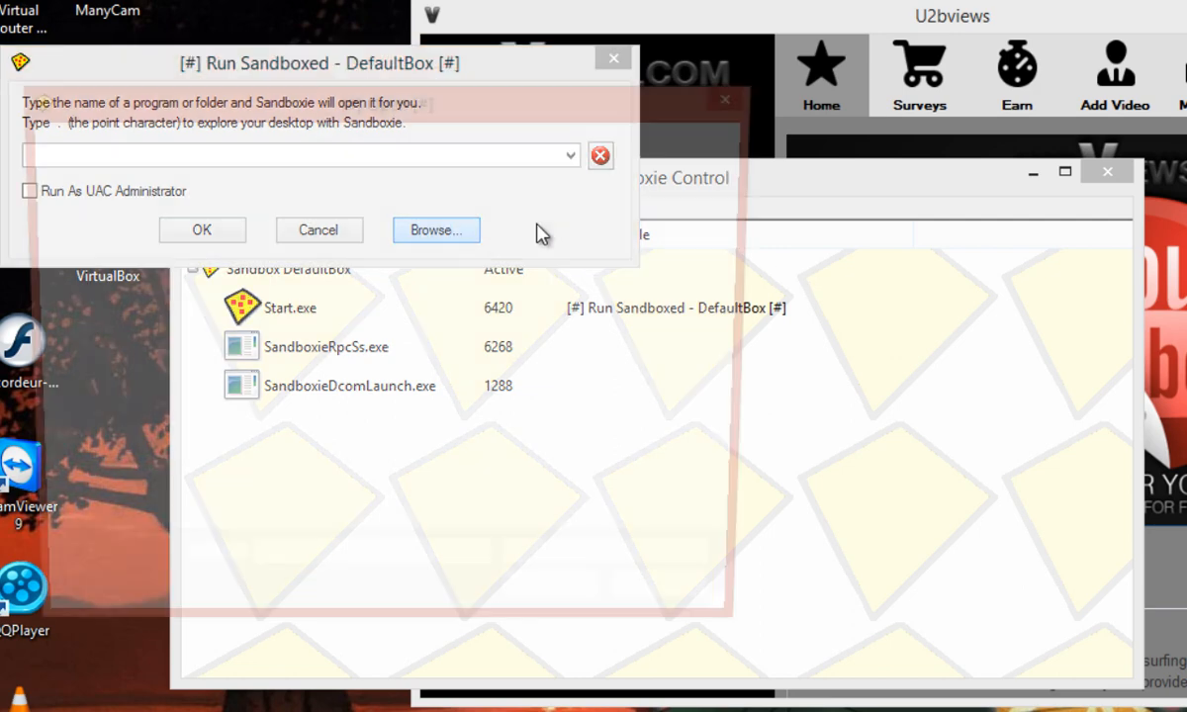
Step: Run the Desktop U2bviews shortcut sandboxed in DefaultBox
{"action": "left_click", "coordinate": [435, 230]}
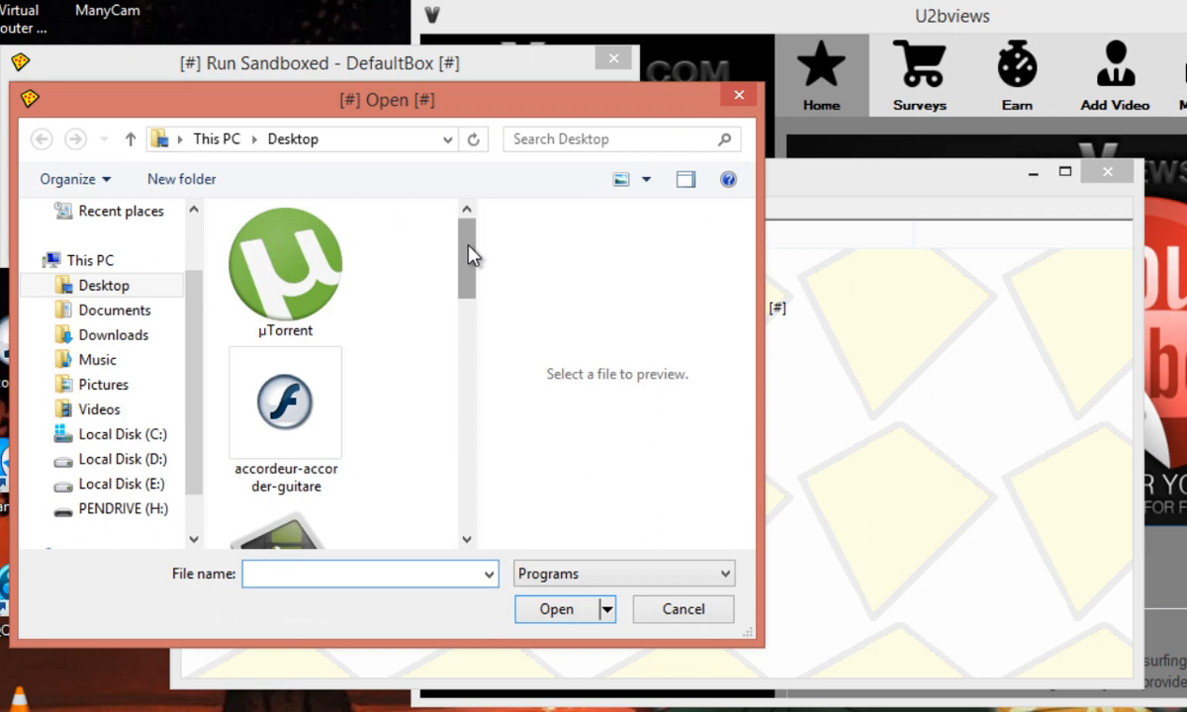
{"action": "scroll", "scroll_direction": "down", "scroll_amount": 3}
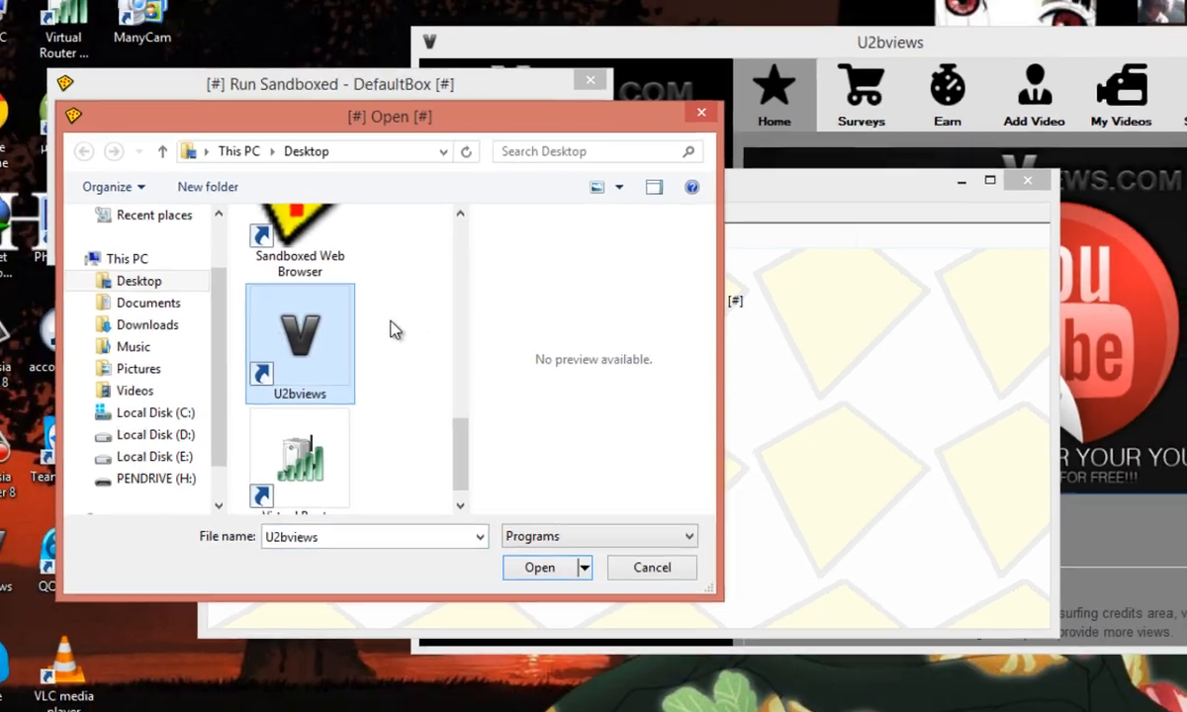
{"action": "left_click", "coordinate": [539, 566]}
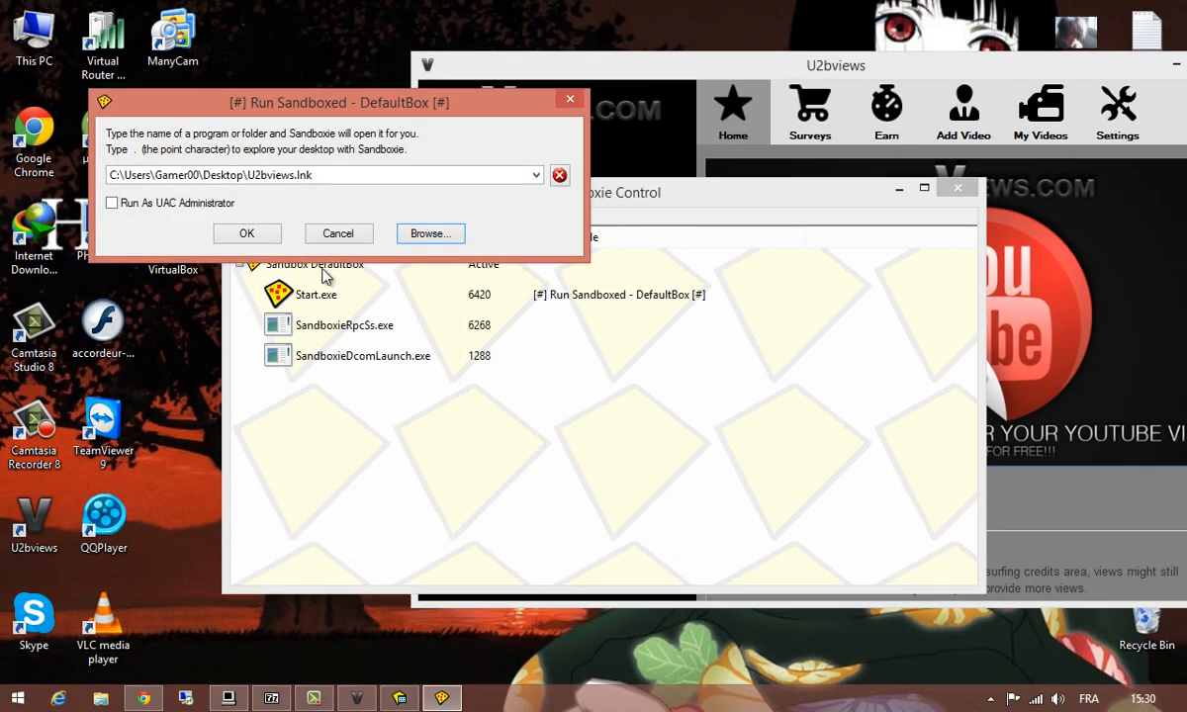
{"action": "left_click", "coordinate": [247, 233]}
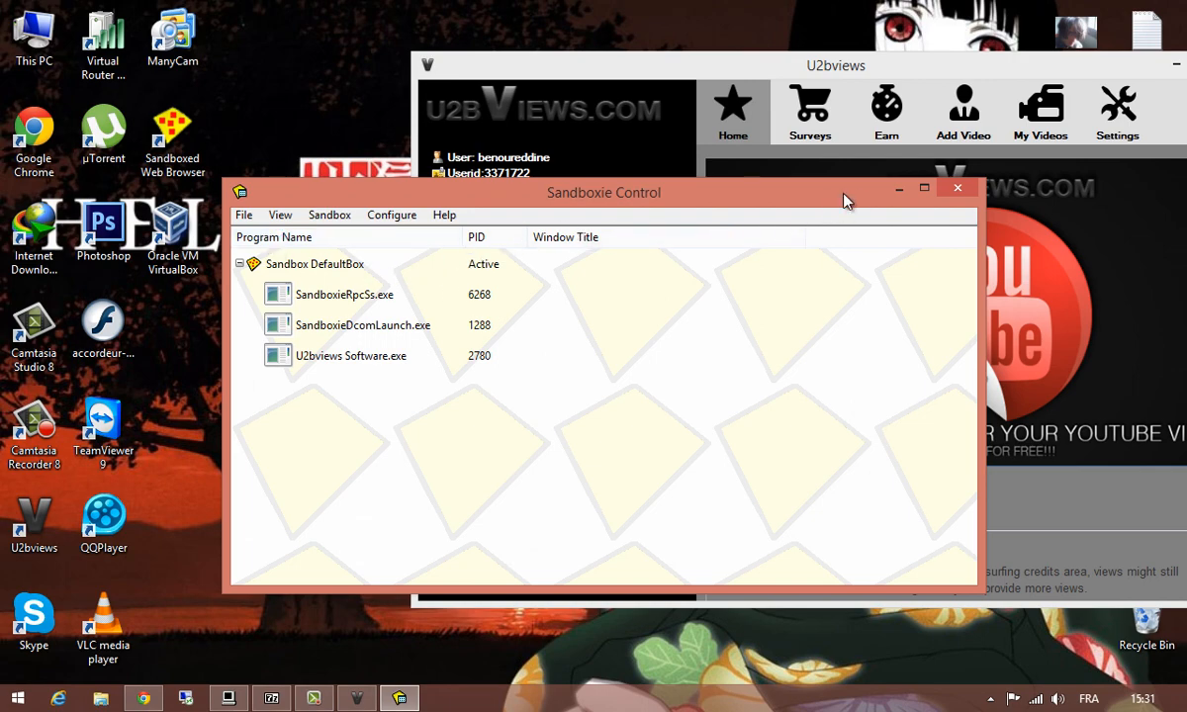
{"action": "mouse_move", "coordinate": [630, 323]}
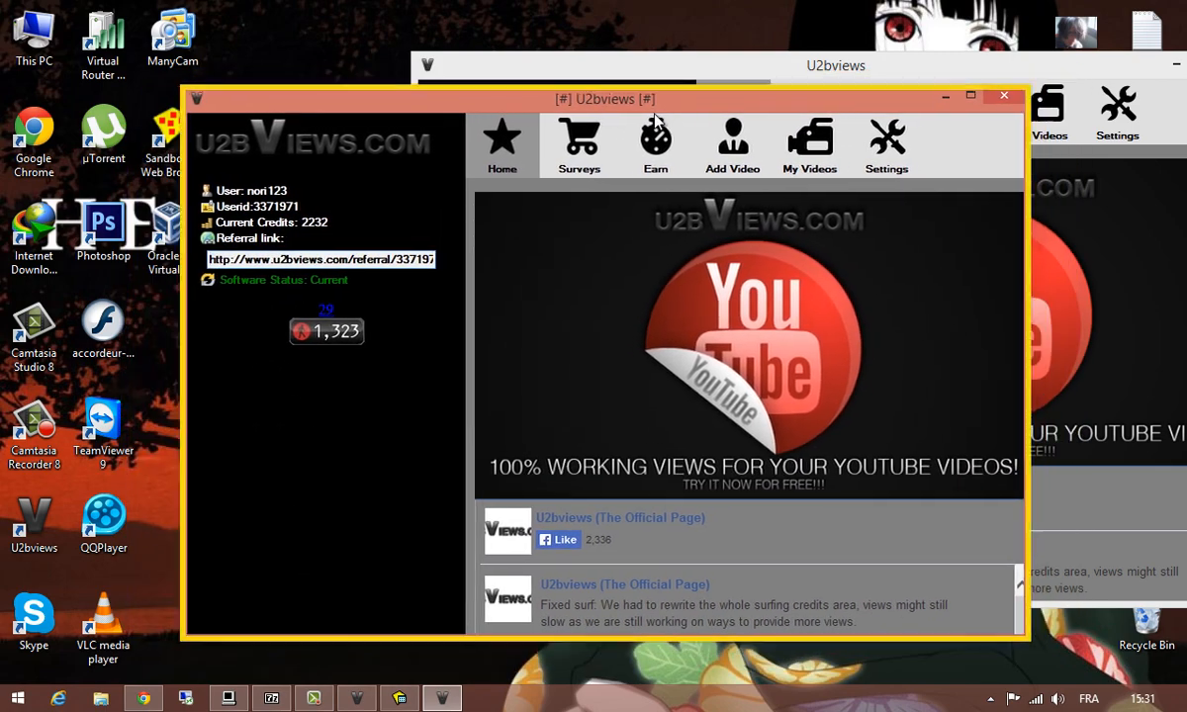
Step: Move the sandboxed U2bviews window left and view Sandboxie's About box (version 4.08)
{"action": "left_click_drag", "start_coordinate": [618, 99], "coordinate": [545, 179]}
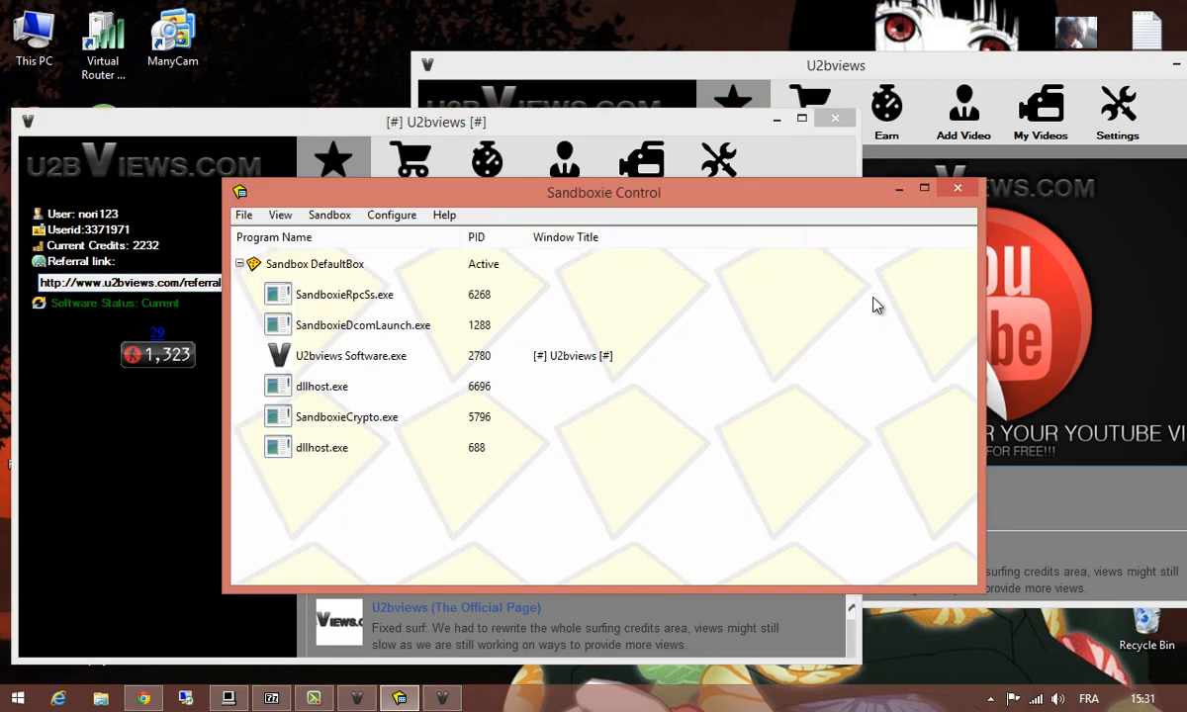
{"action": "left_click", "coordinate": [528, 224]}
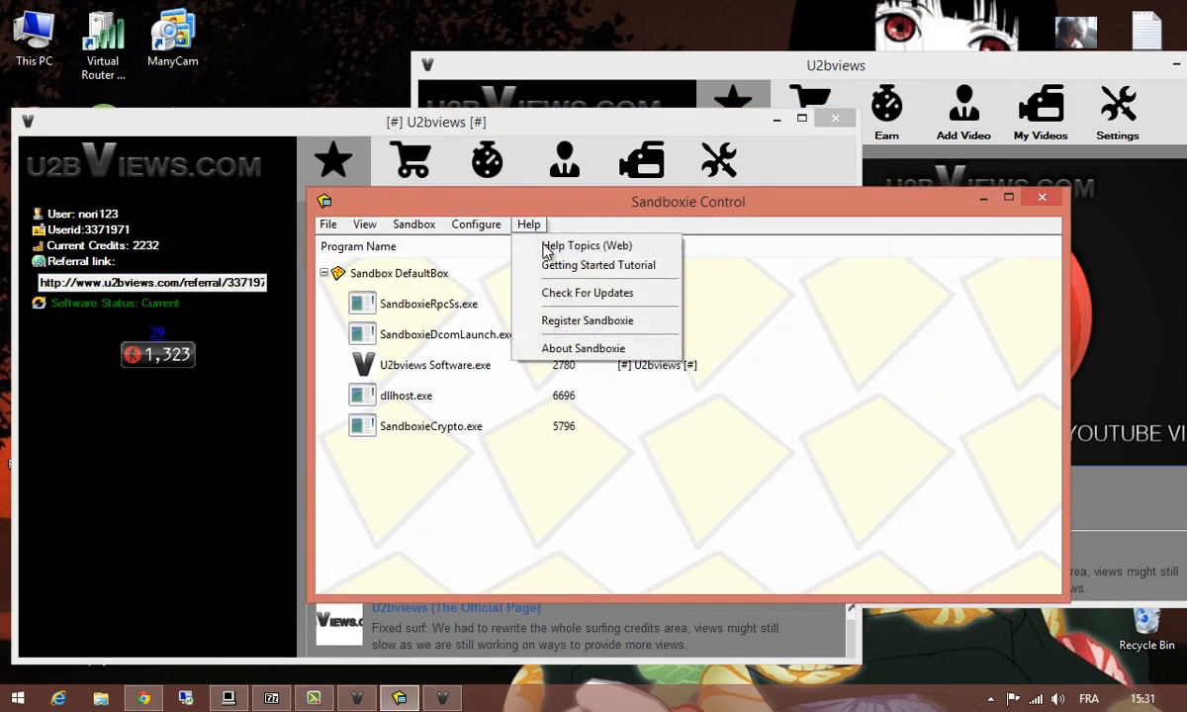
{"action": "left_click", "coordinate": [582, 347]}
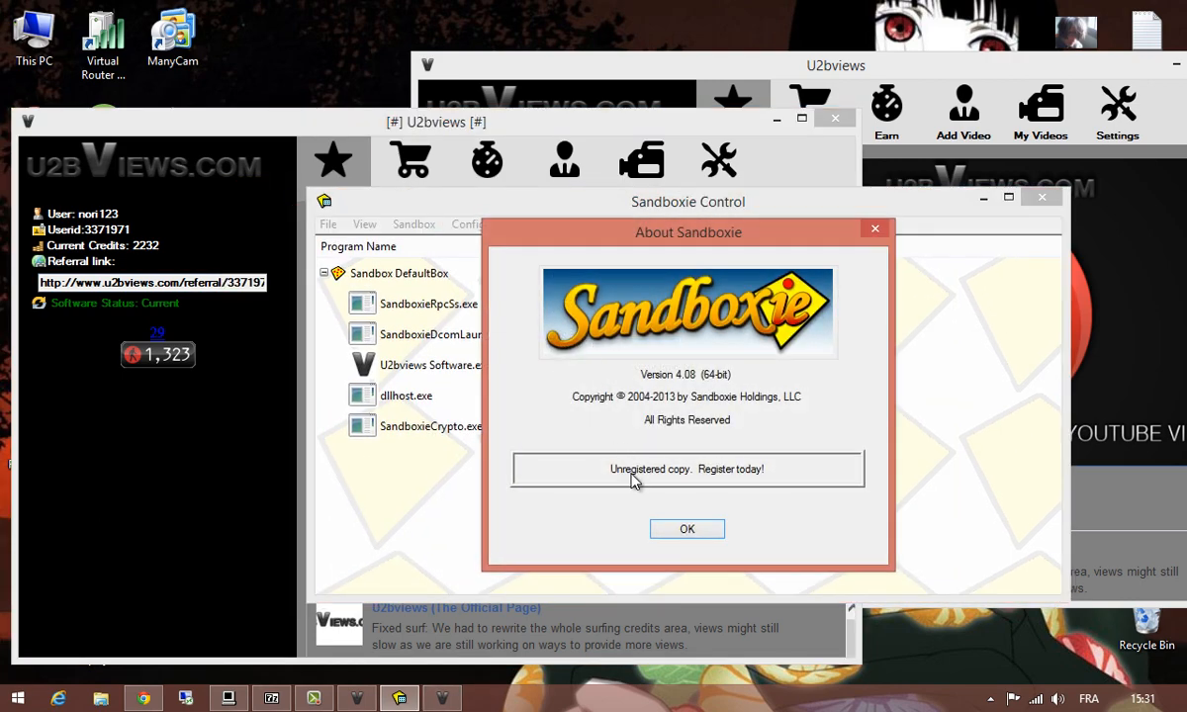
{"action": "left_click", "coordinate": [686, 528]}
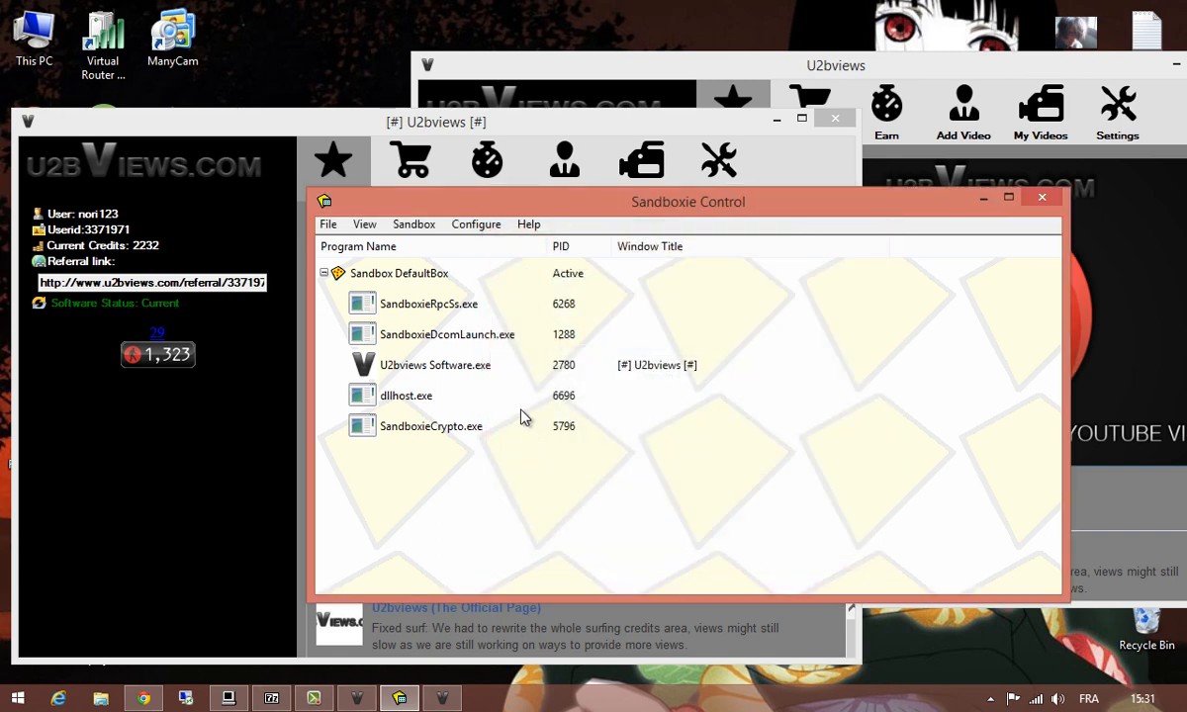
{"action": "mouse_move", "coordinate": [529, 381]}
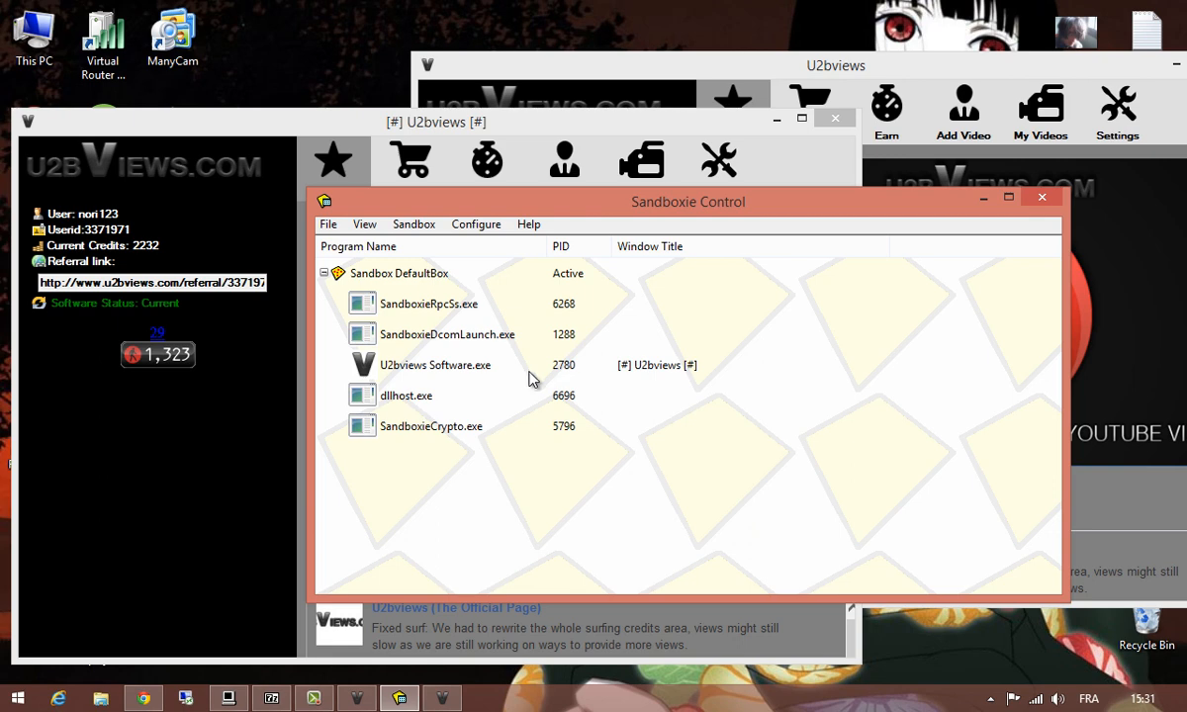
Step: Minimize Sandboxie Control and bring the sandboxed U2bviews window forward from the taskbar
{"action": "left_click_drag", "start_coordinate": [687, 202], "coordinate": [673, 202]}
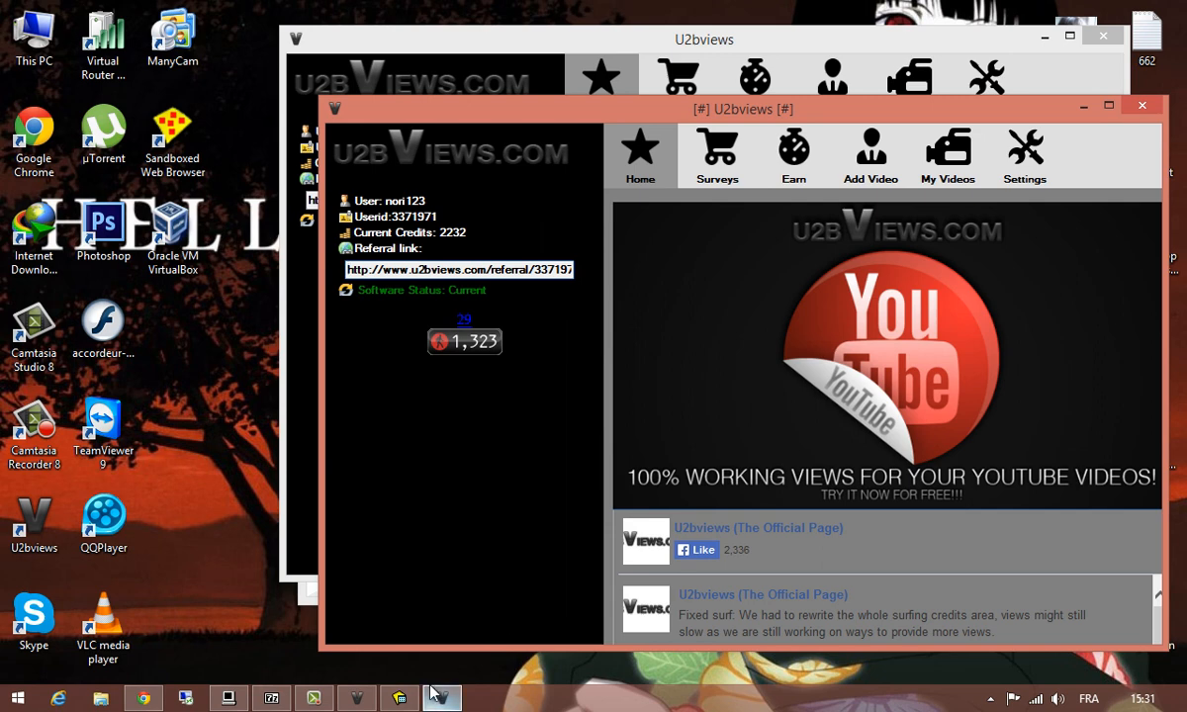
{"action": "left_click", "coordinate": [399, 698]}
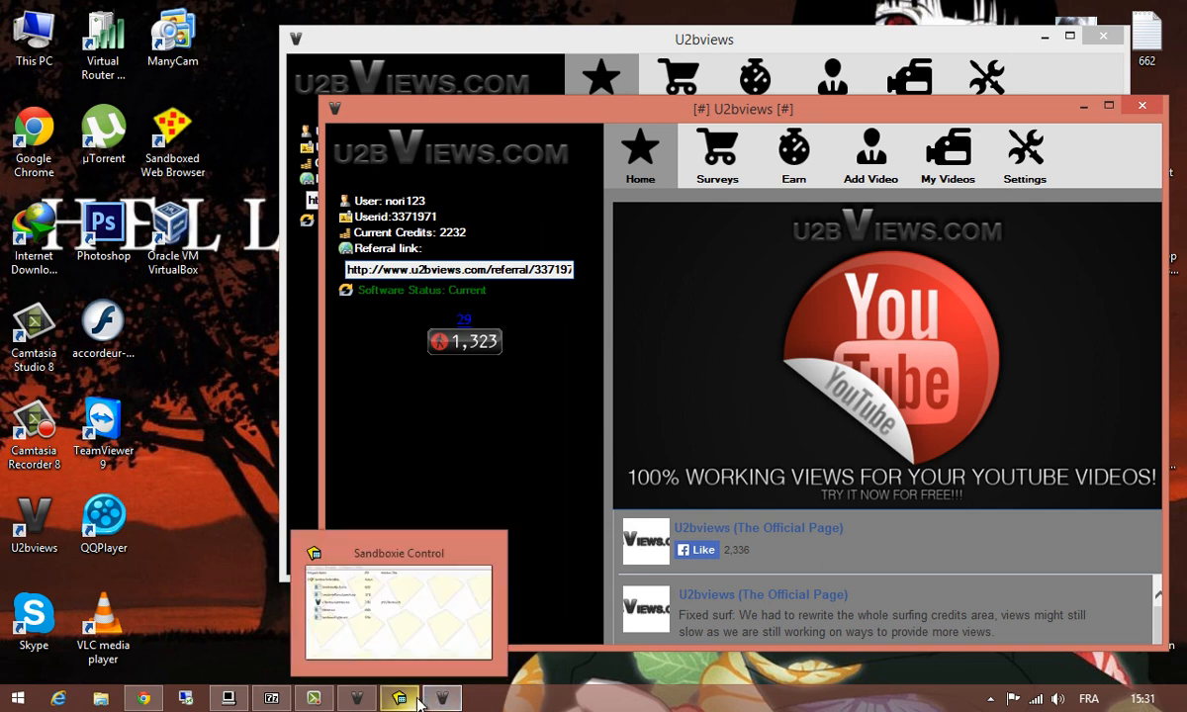